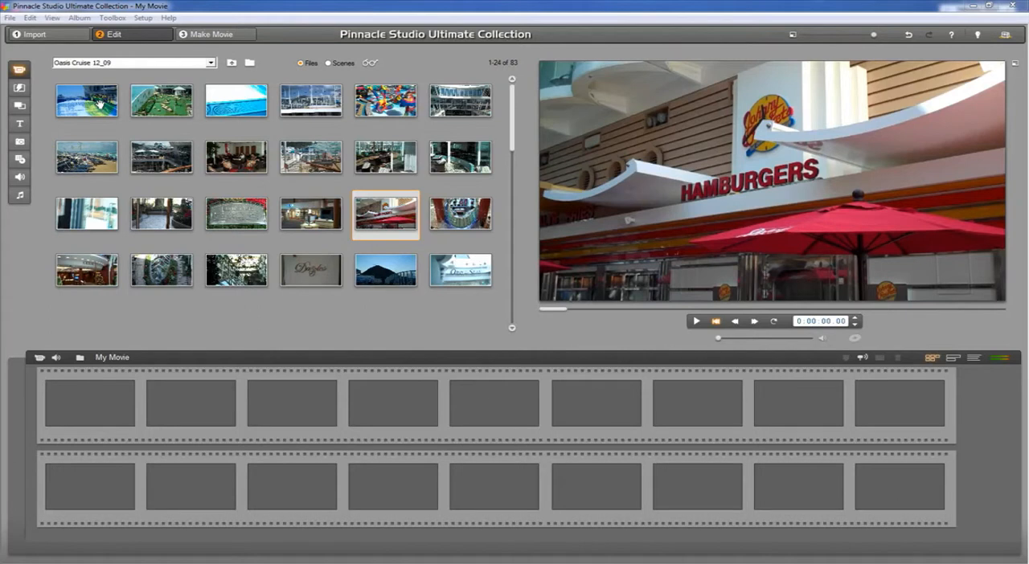
Preview the wave pool clip, then play the blue pool-edge clip through to the surfer.
{"action": "left_click", "coordinate": [86, 101]}
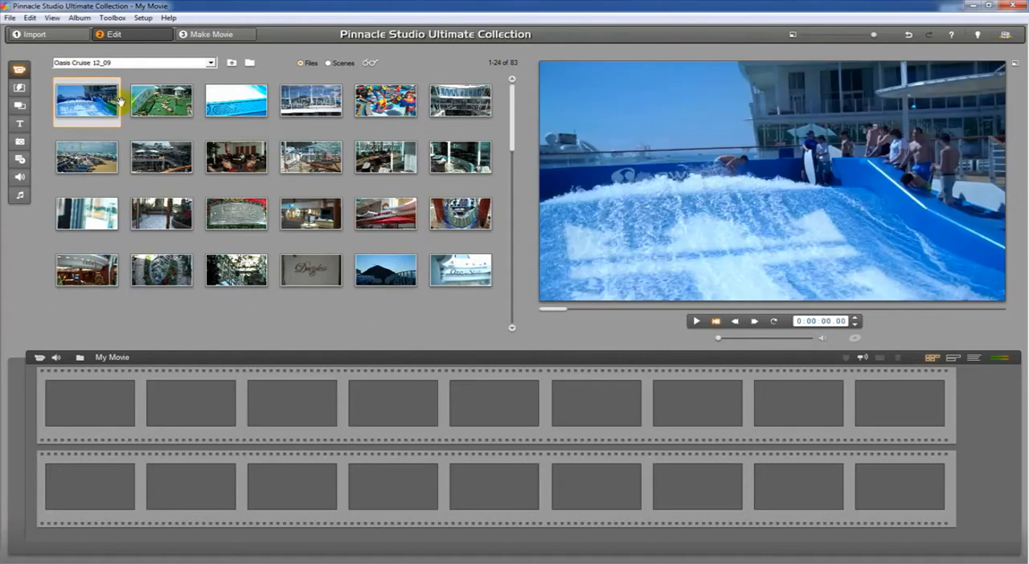
{"action": "left_click", "coordinate": [235, 100]}
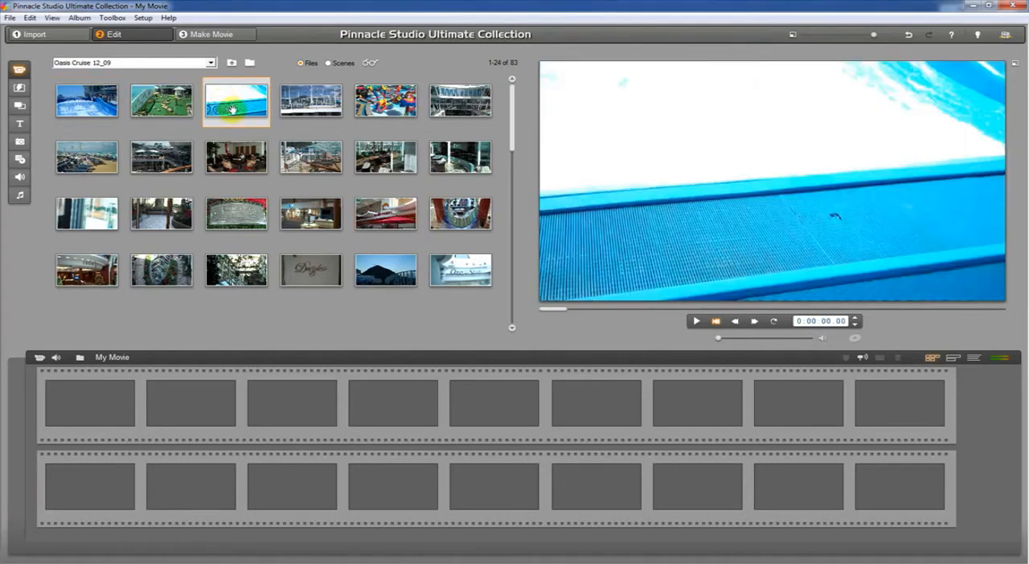
{"action": "left_click", "coordinate": [696, 320]}
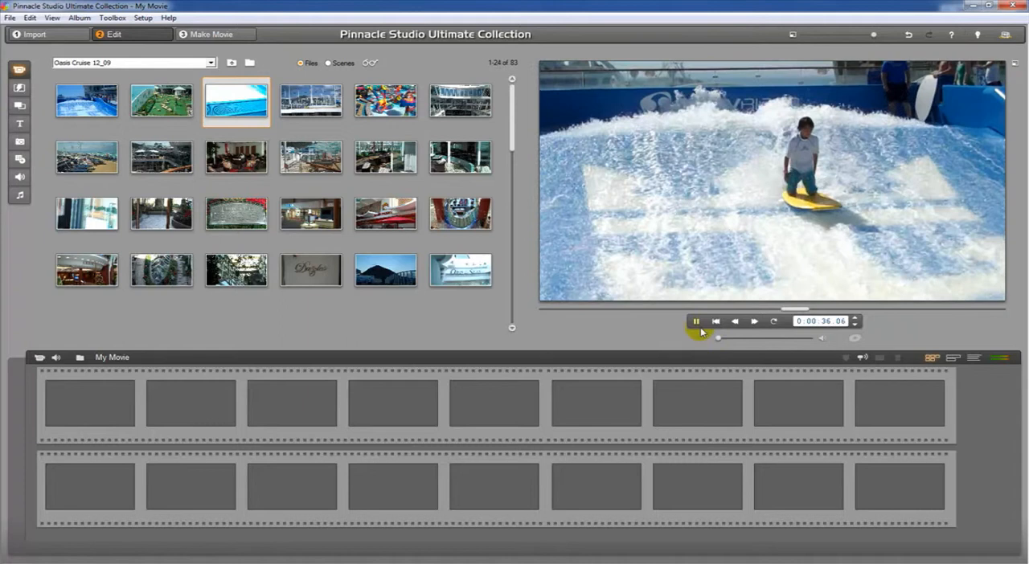
Pause the surfing playback and preview the play-area and ship atrium clips.
{"action": "left_click", "coordinate": [695, 321]}
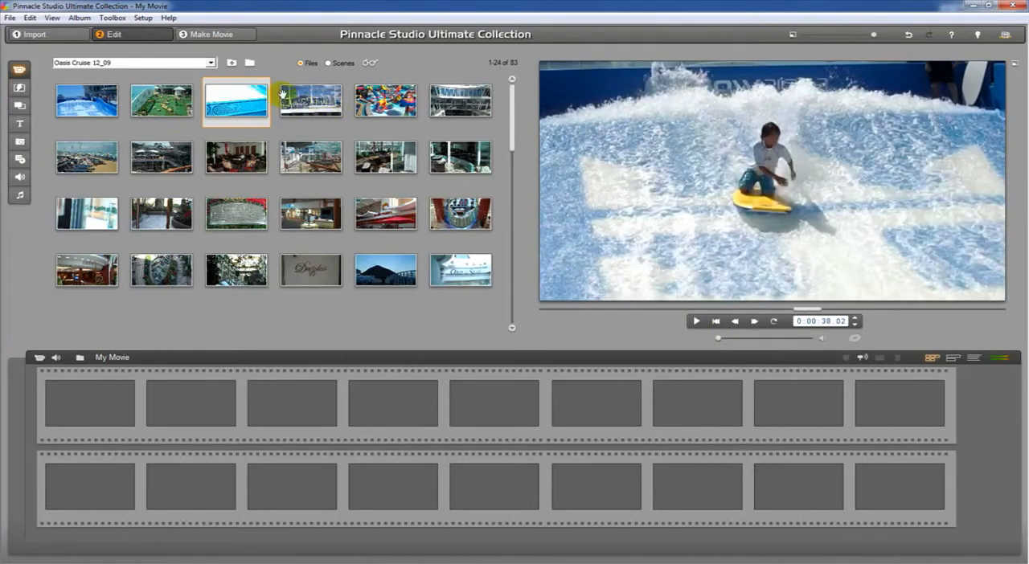
{"action": "left_click", "coordinate": [385, 100]}
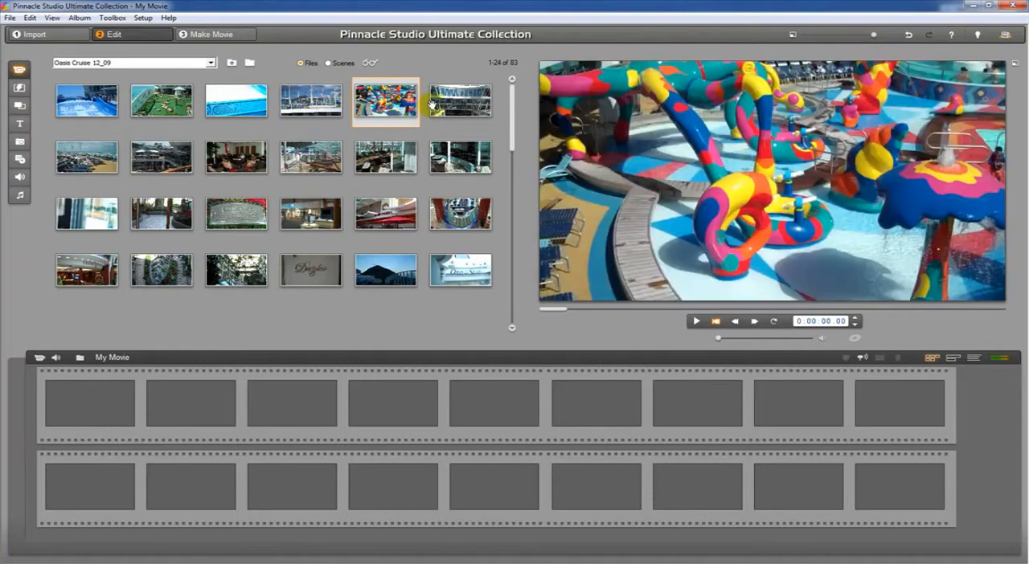
{"action": "left_click", "coordinate": [459, 101]}
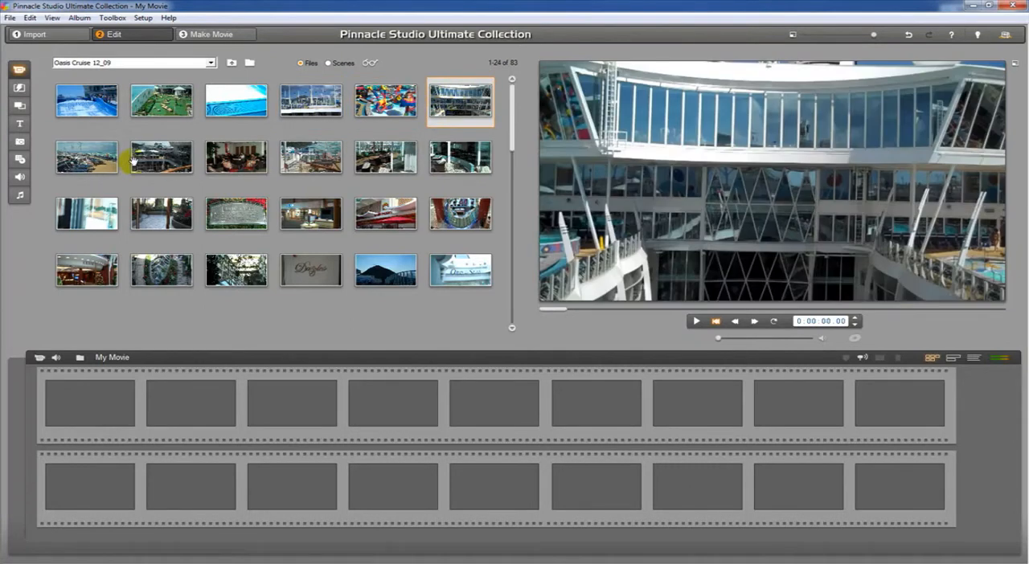
Preview the second-row clips VID00008, VID00009, the striped-cushion lounge and the deck railing.
{"action": "left_click", "coordinate": [86, 157]}
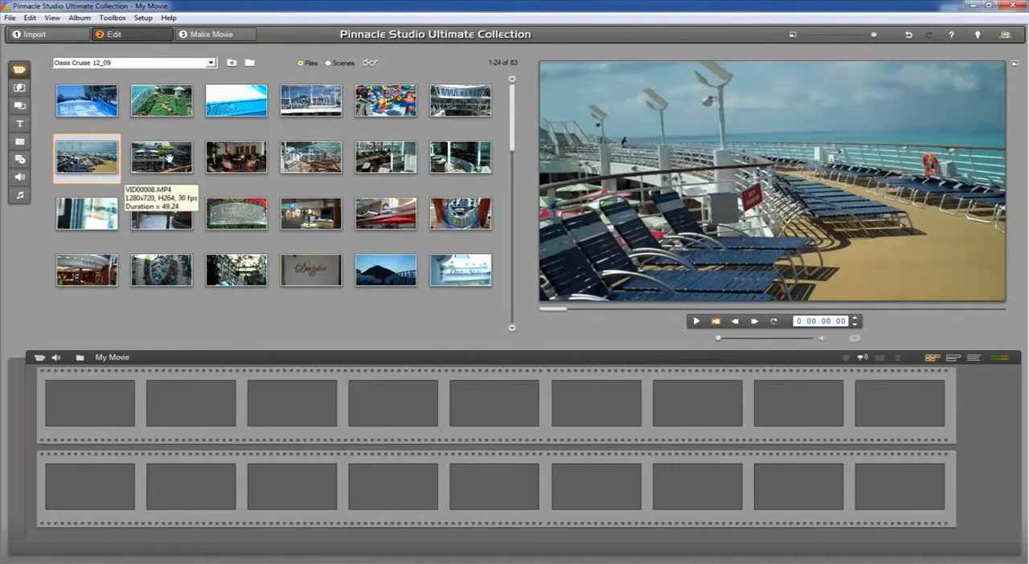
{"action": "left_click", "coordinate": [160, 156]}
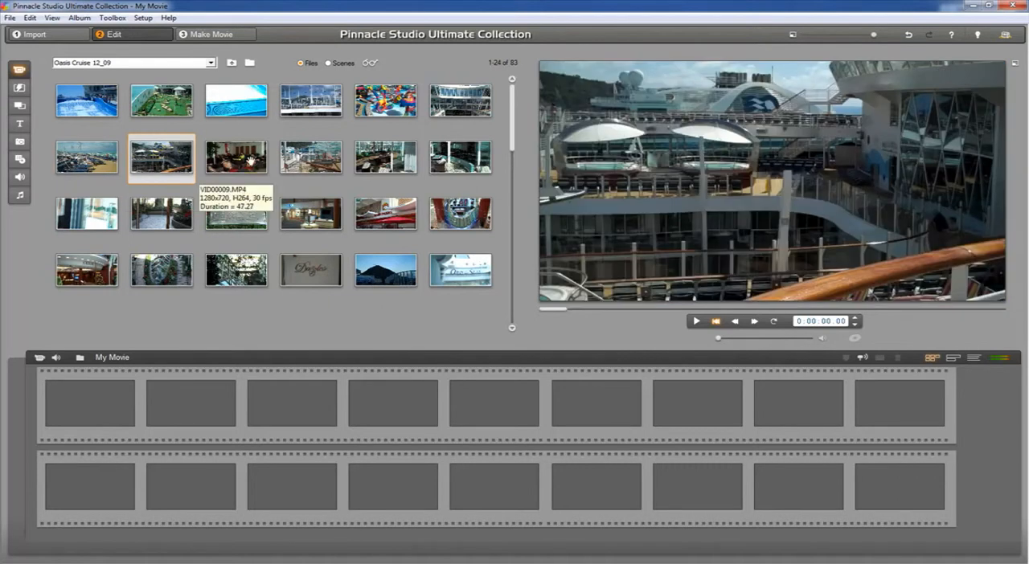
{"action": "left_click", "coordinate": [235, 157]}
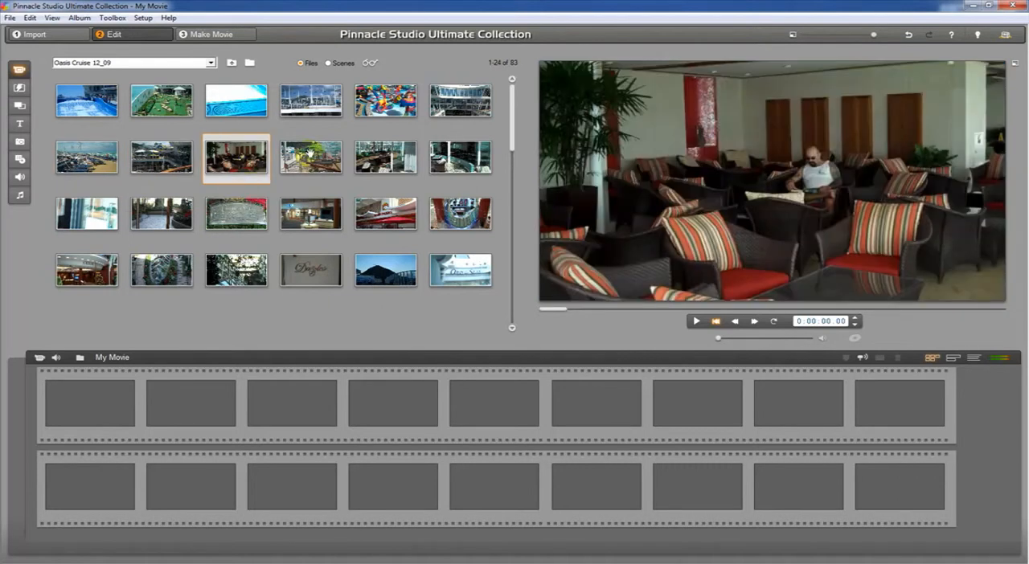
{"action": "left_click", "coordinate": [311, 157]}
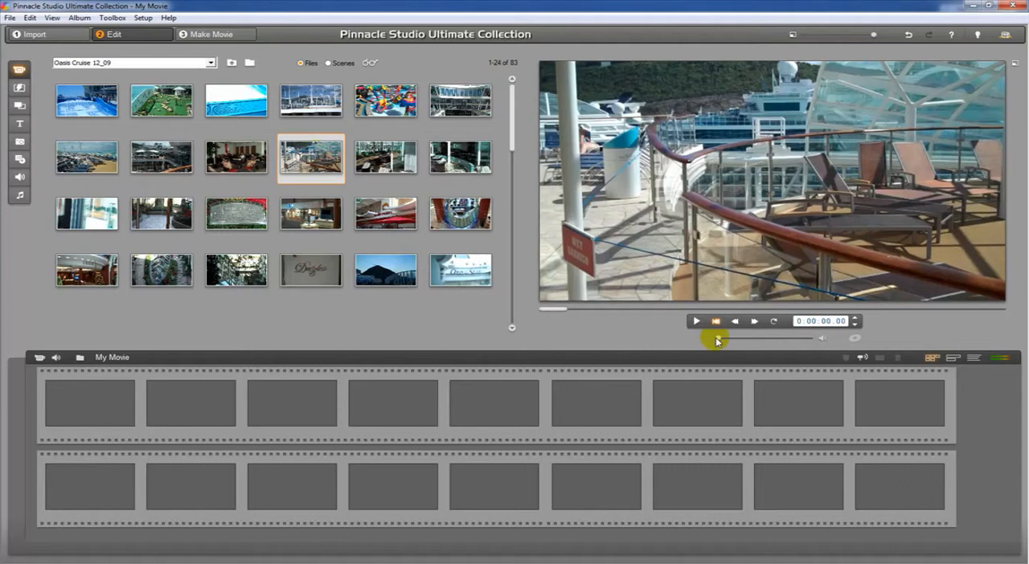
{"action": "mouse_move", "coordinate": [568, 312]}
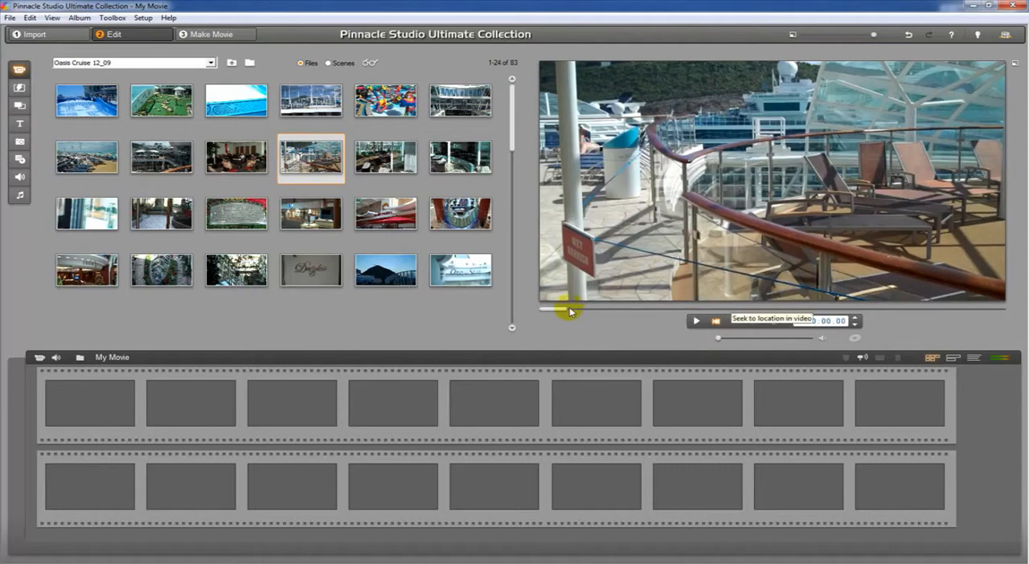
Scrub the deck-railing clip forward and back, then reload the blue pool-edge clip.
{"action": "left_click_drag", "start_coordinate": [563, 312], "coordinate": [767, 308]}
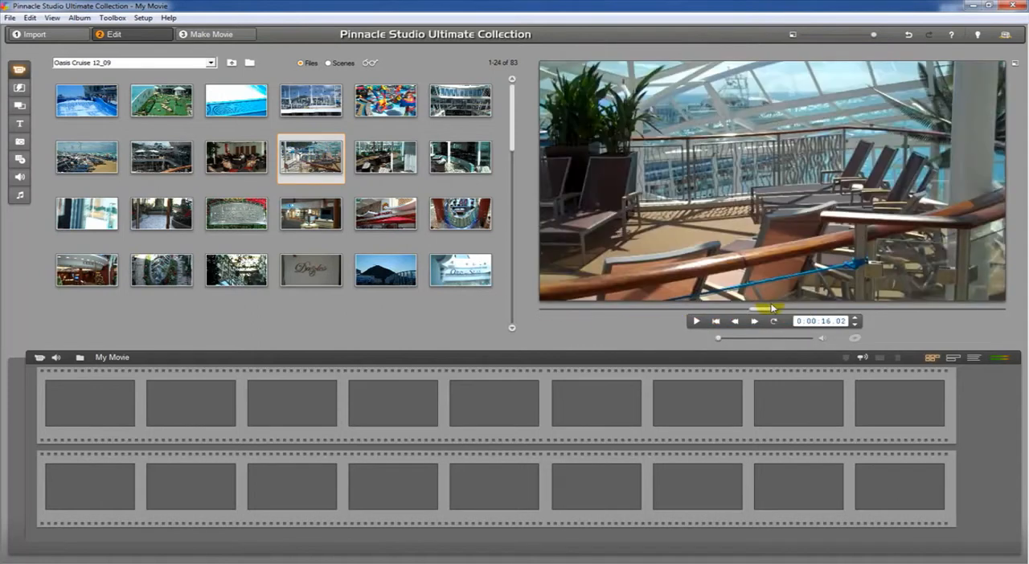
{"action": "left_click_drag", "start_coordinate": [769, 308], "coordinate": [928, 321]}
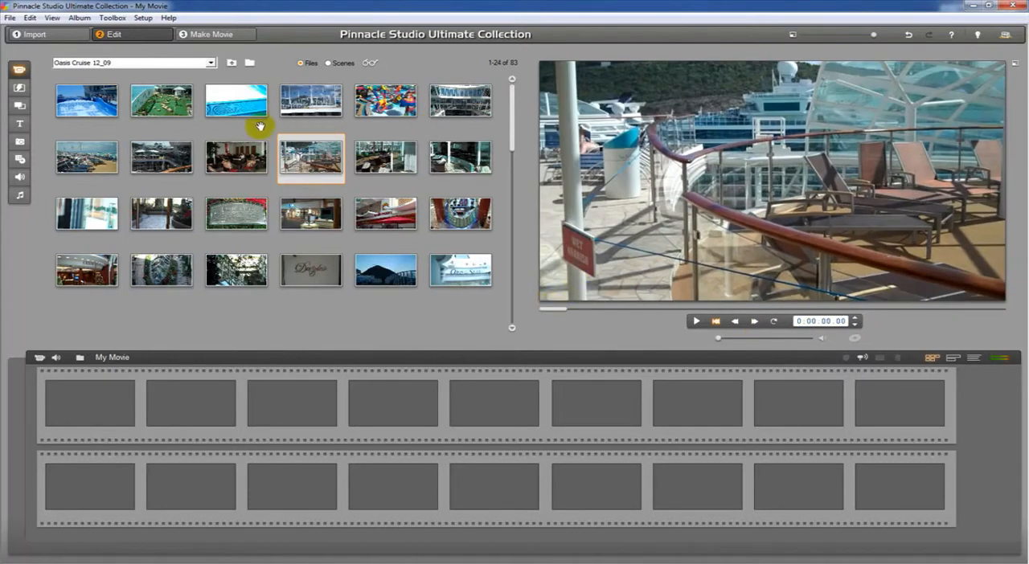
{"action": "right_click", "coordinate": [235, 101]}
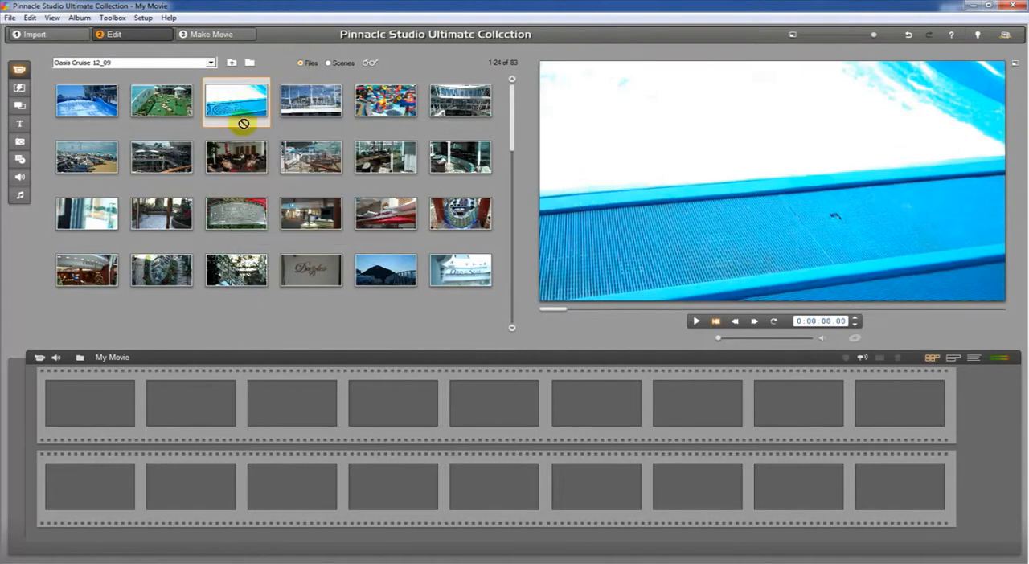
Drag the blue pool-edge clip into the first My Movie storyboard slot.
{"action": "left_click_drag", "start_coordinate": [236, 100], "coordinate": [89, 404]}
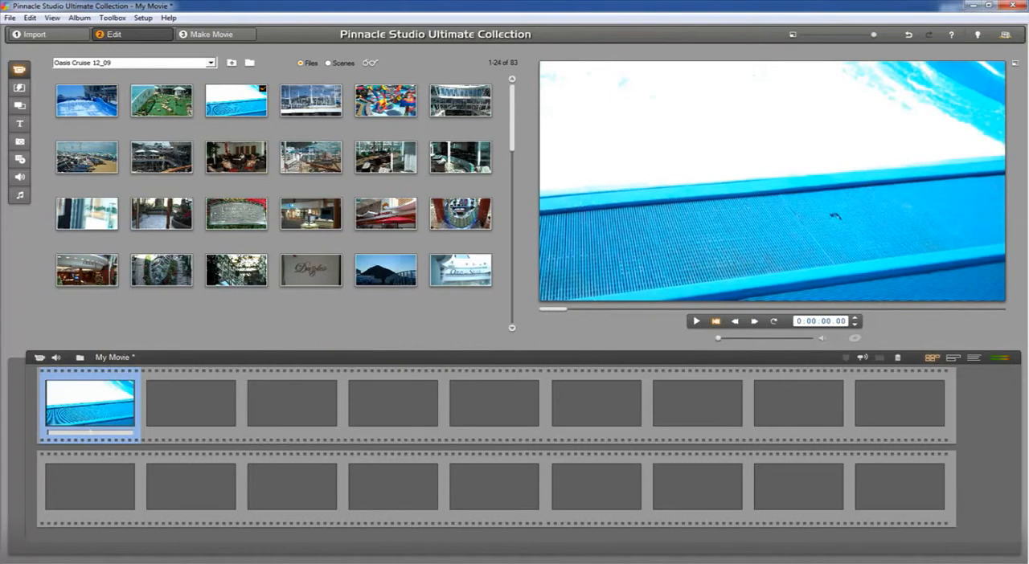
{"action": "mouse_move", "coordinate": [364, 128]}
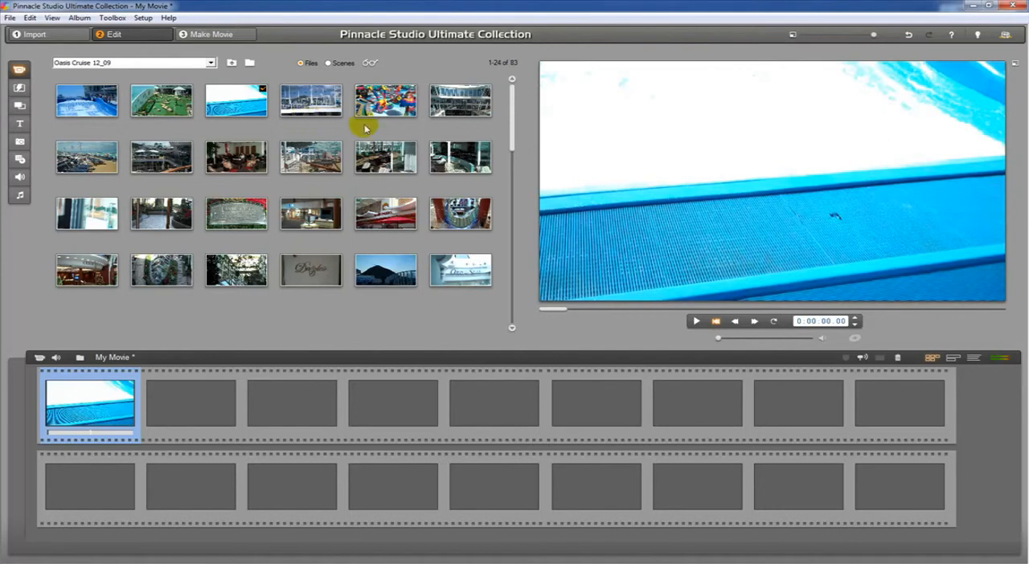
{"action": "mouse_move", "coordinate": [324, 82]}
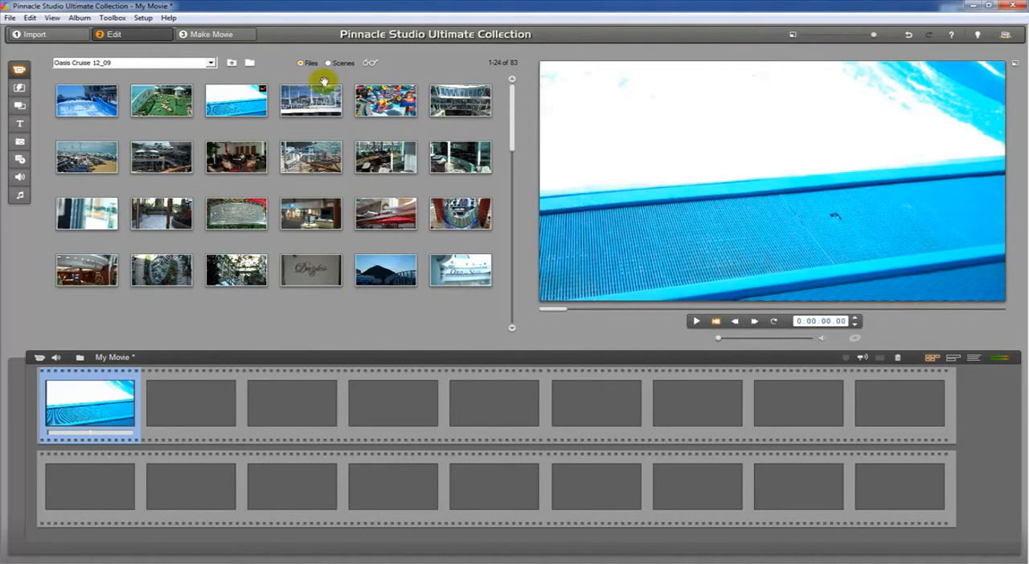